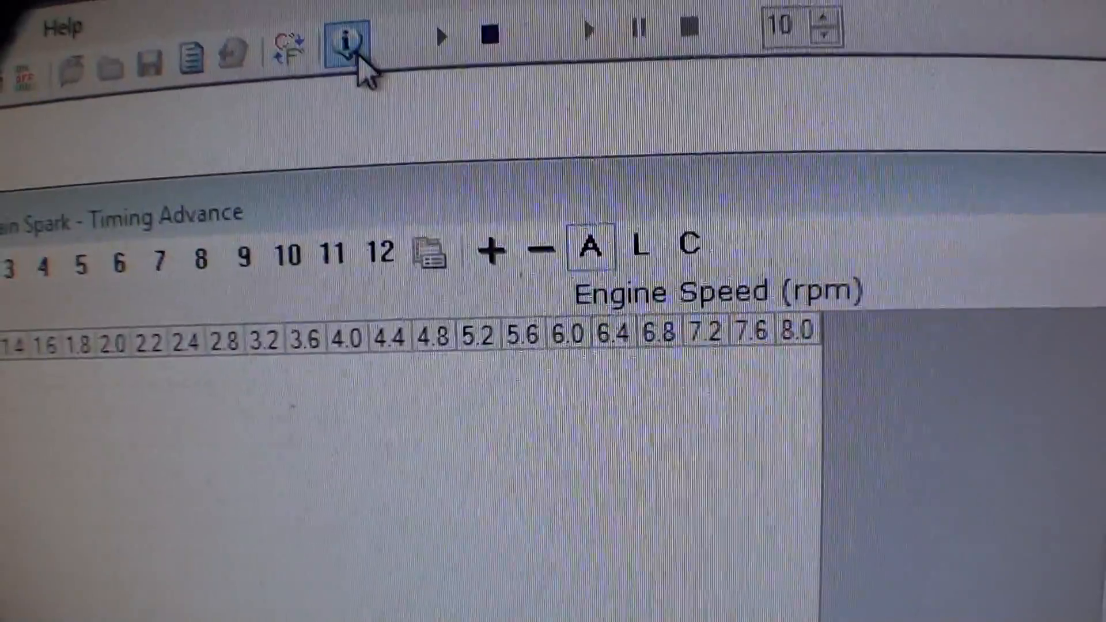
Step: Launch Read Entire VCM from the VCM Editor toolbar to read the Silverado's ECU
{"action": "left_click", "coordinate": [352, 37]}
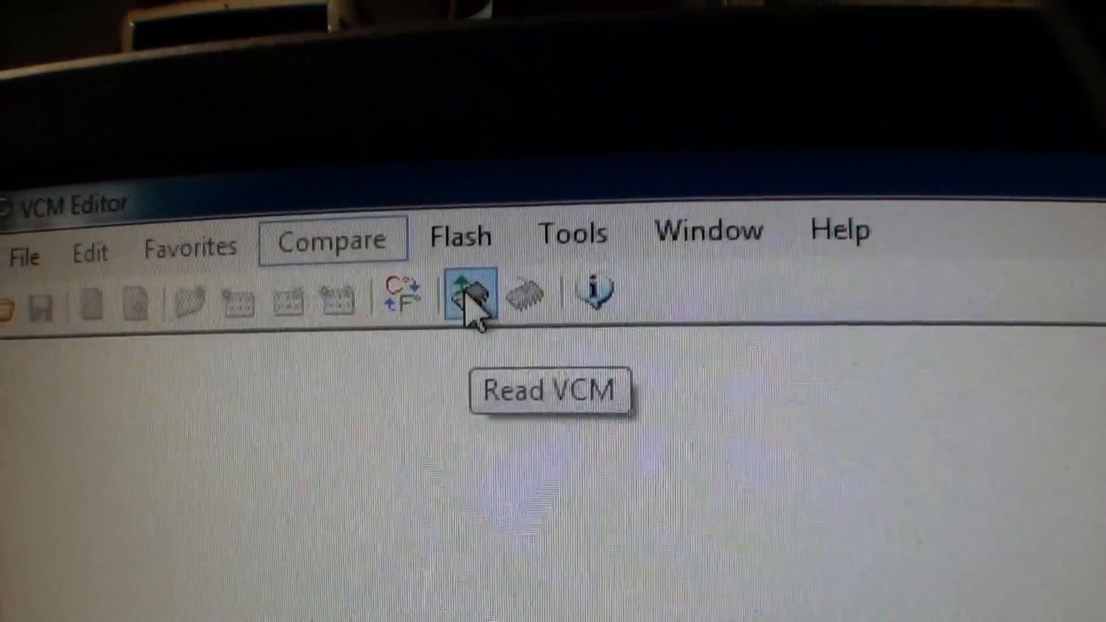
{"action": "left_click", "coordinate": [468, 296]}
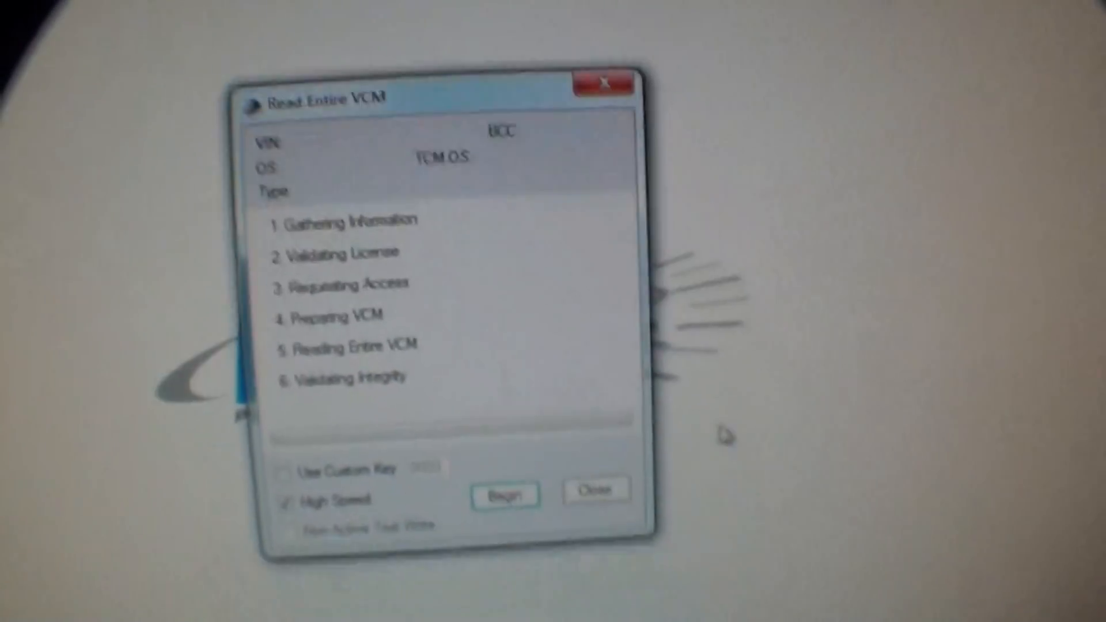